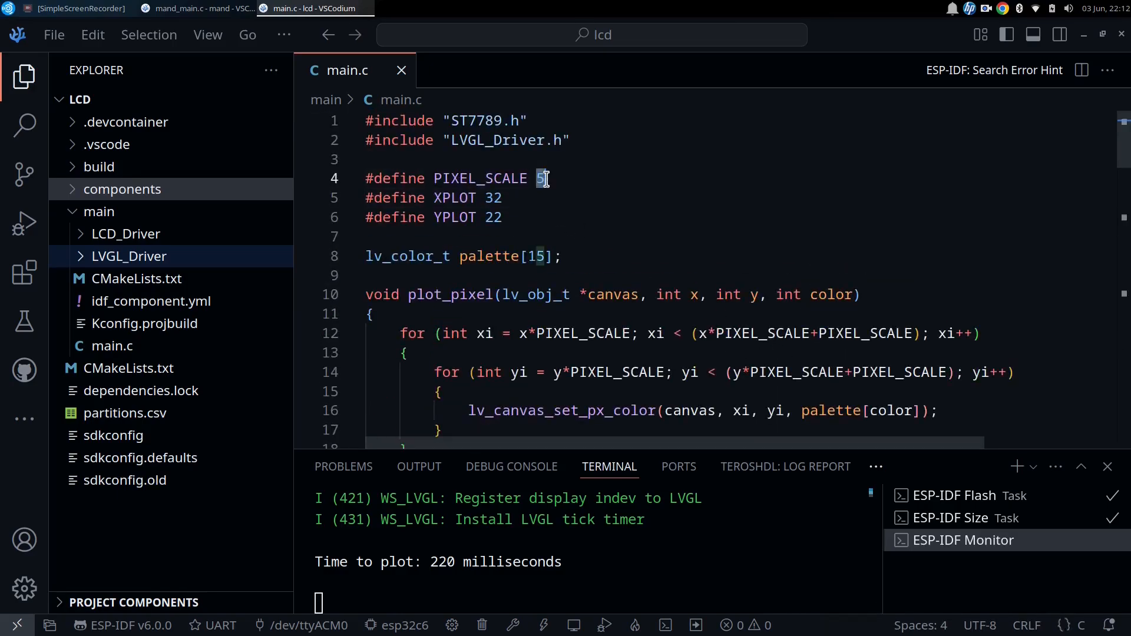
# - Replace the #define values with PIXEL_SCALE 1, XPLOT 160 and YPLOT 110 in main.c
pyautogui.write('1')
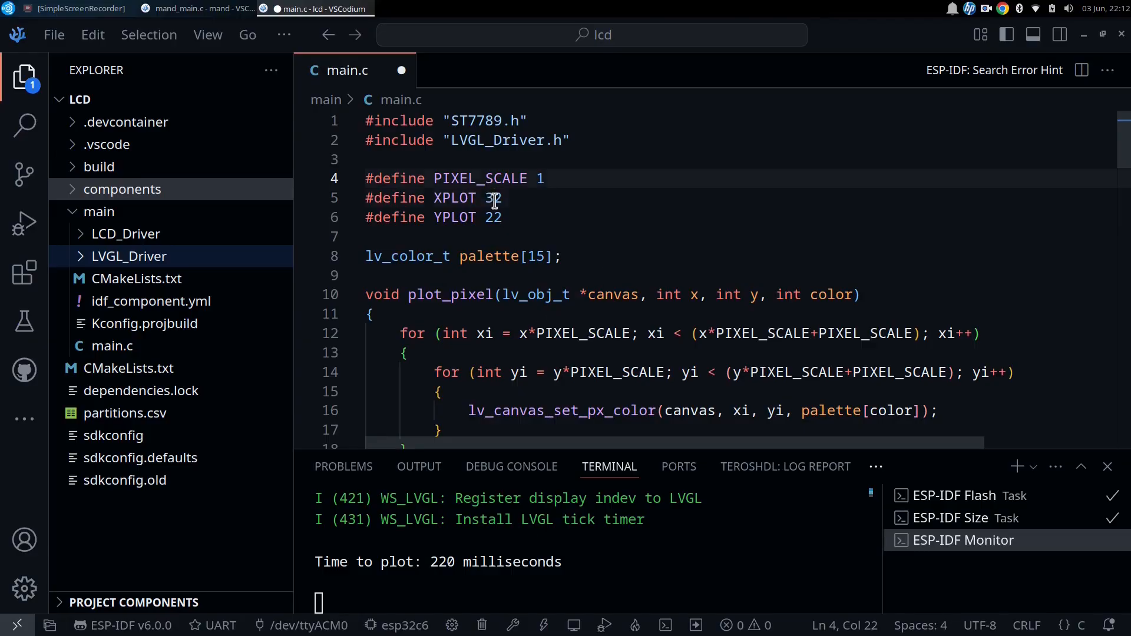
pyautogui.doubleClick(493, 198)
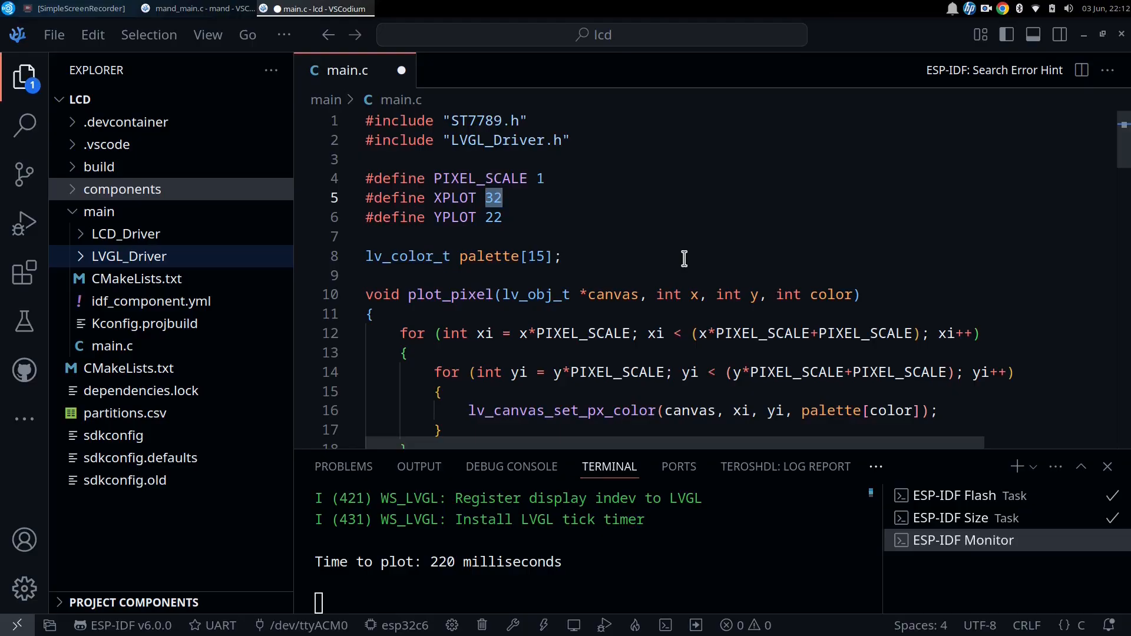
pyautogui.moveTo(684, 259)
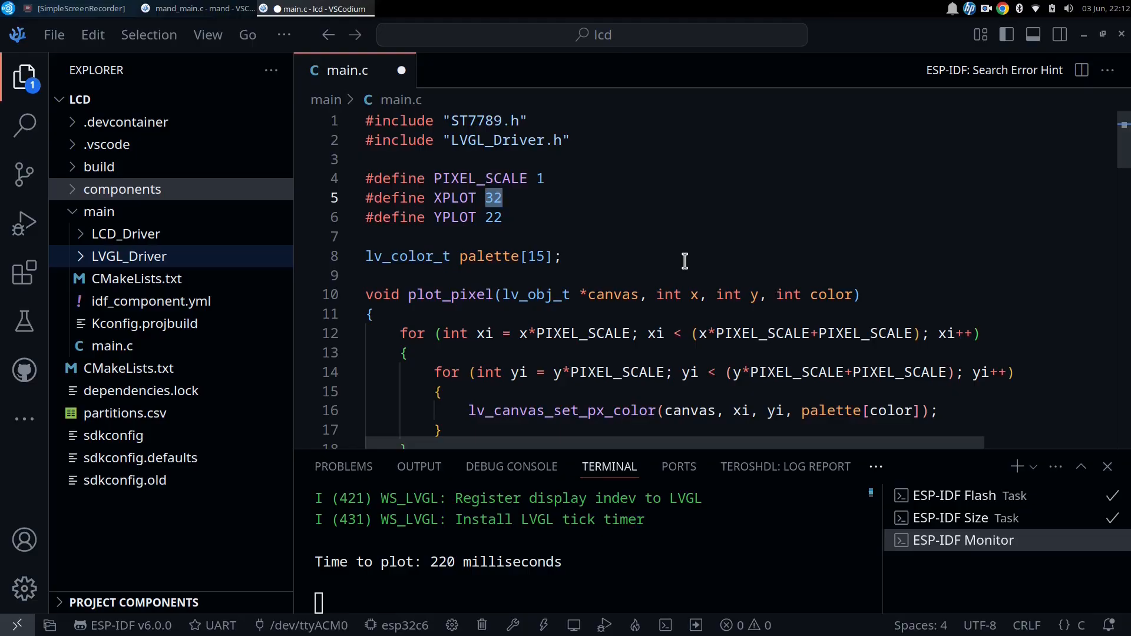
pyautogui.write('1')
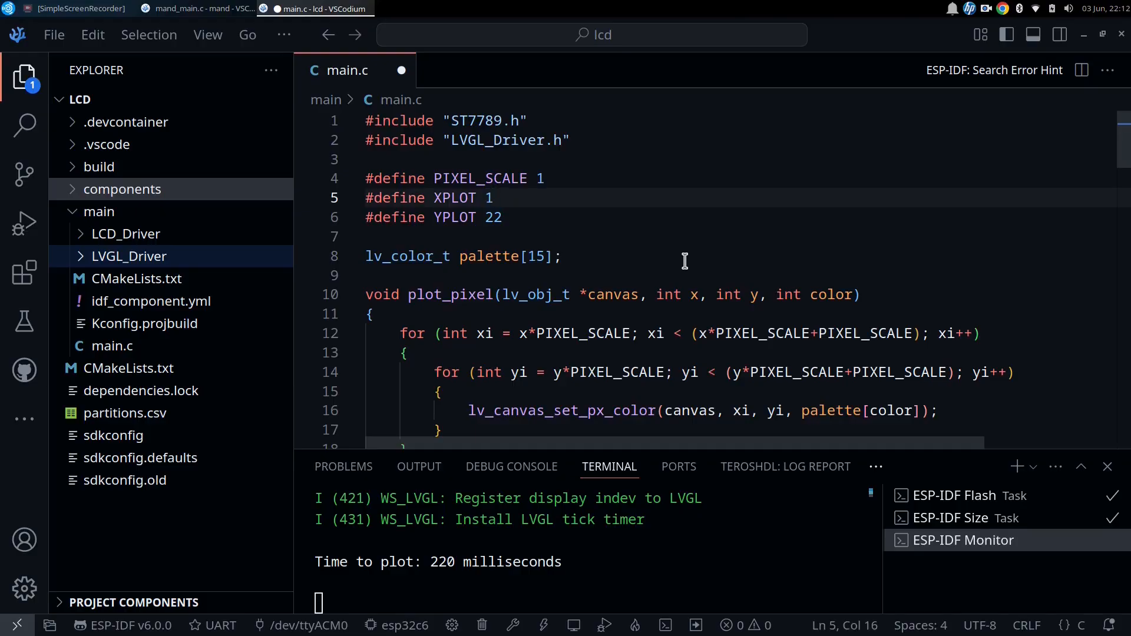
pyautogui.write('60')
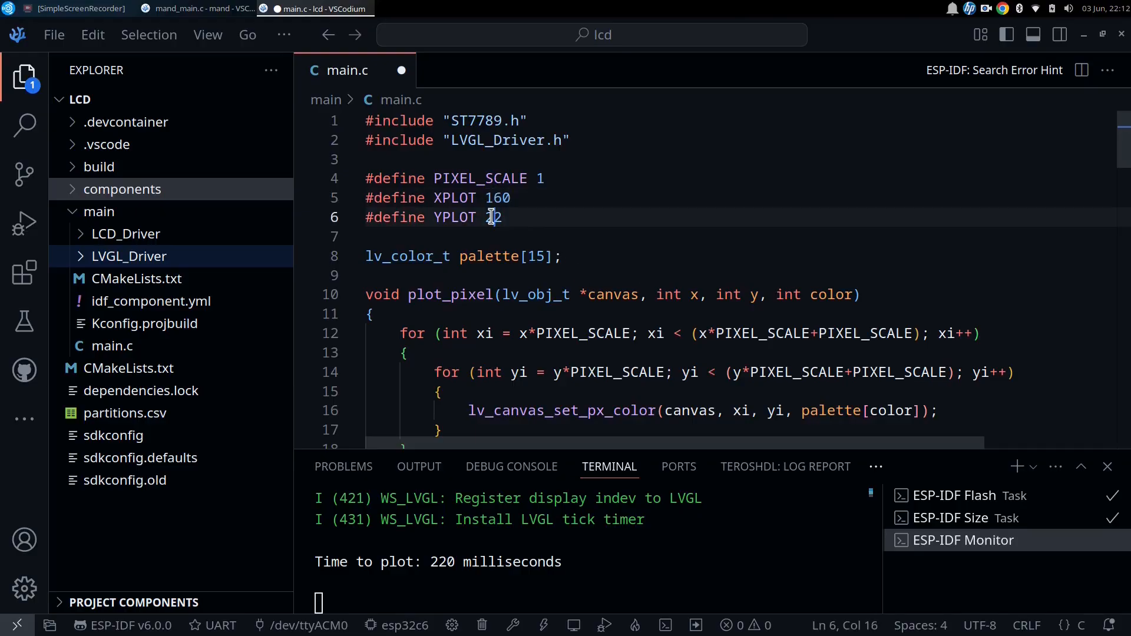
pyautogui.write('1')
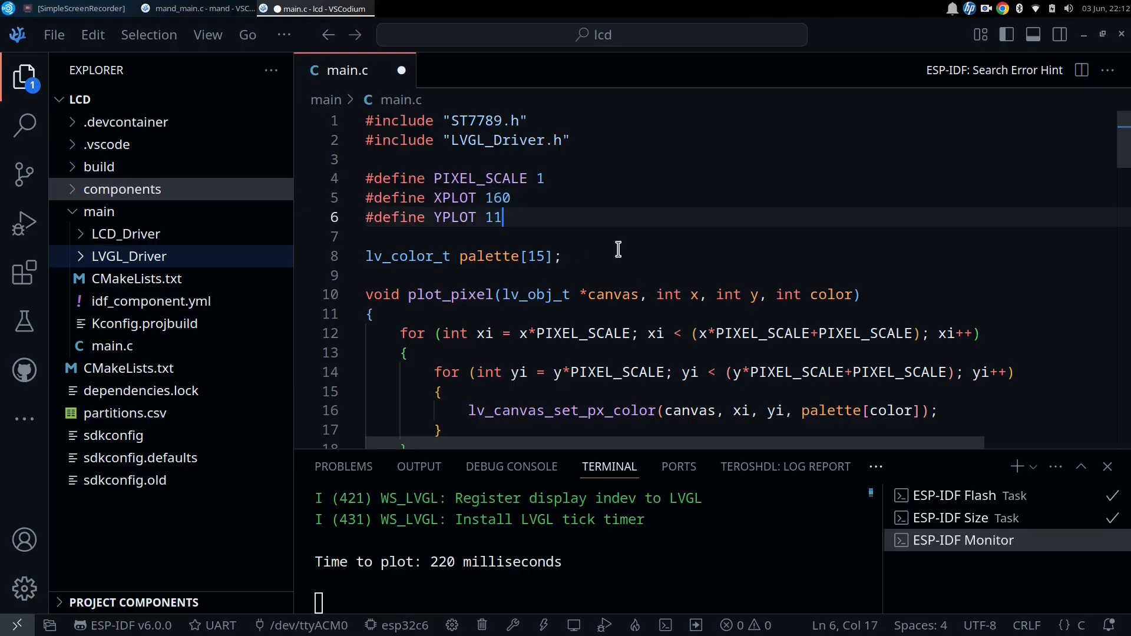
pyautogui.write('0')
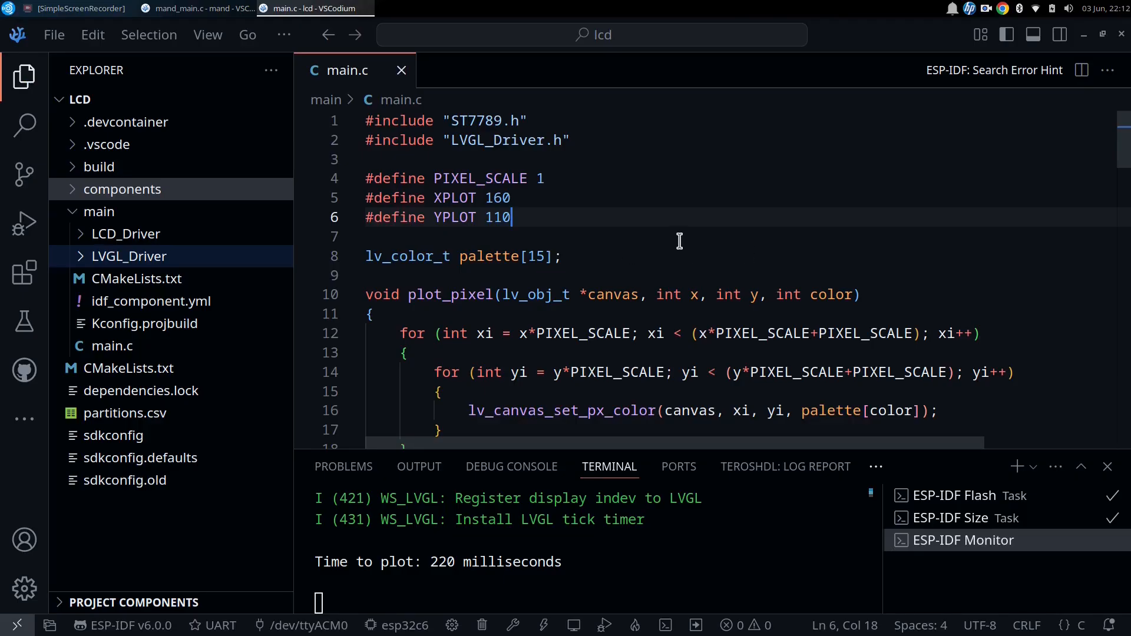
pyautogui.moveTo(554, 205)
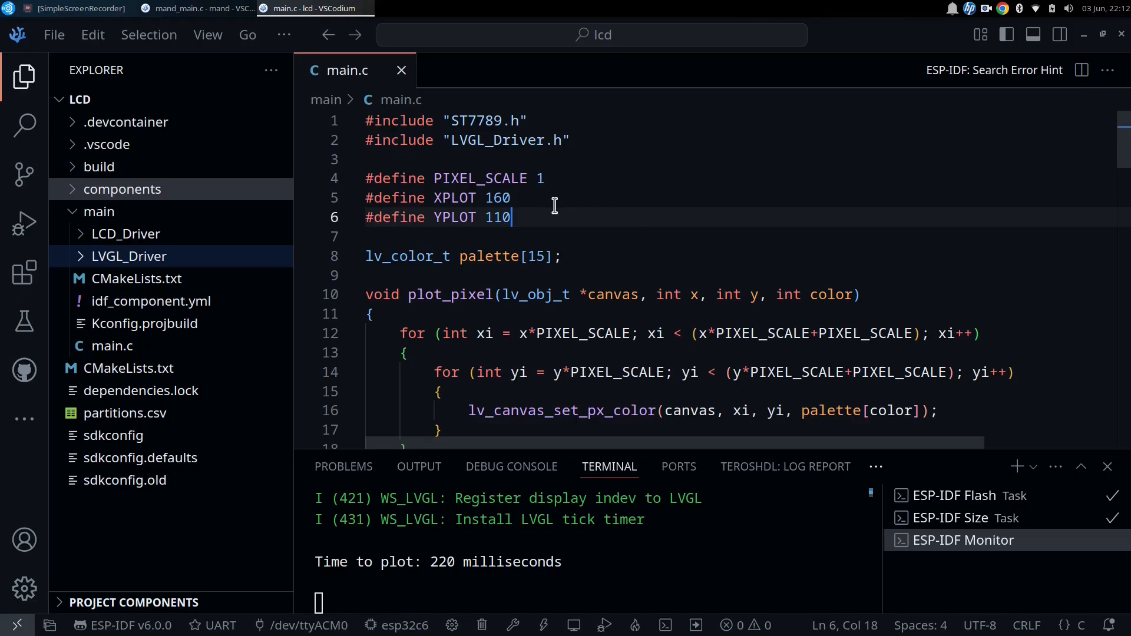
pyautogui.moveTo(629, 210)
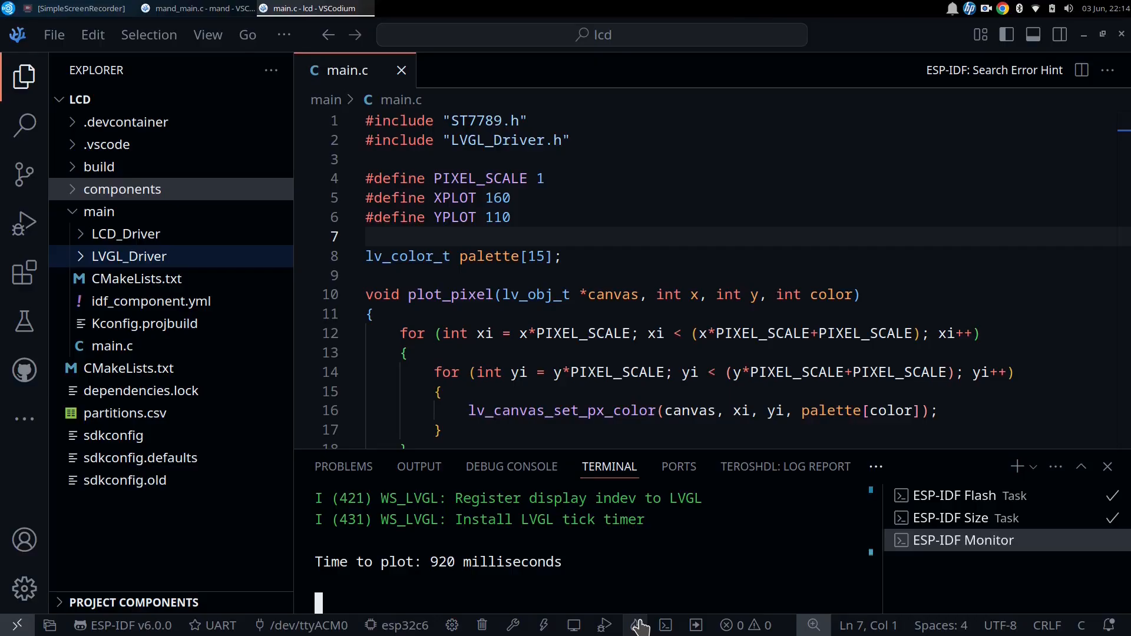
pyautogui.moveTo(682, 625)
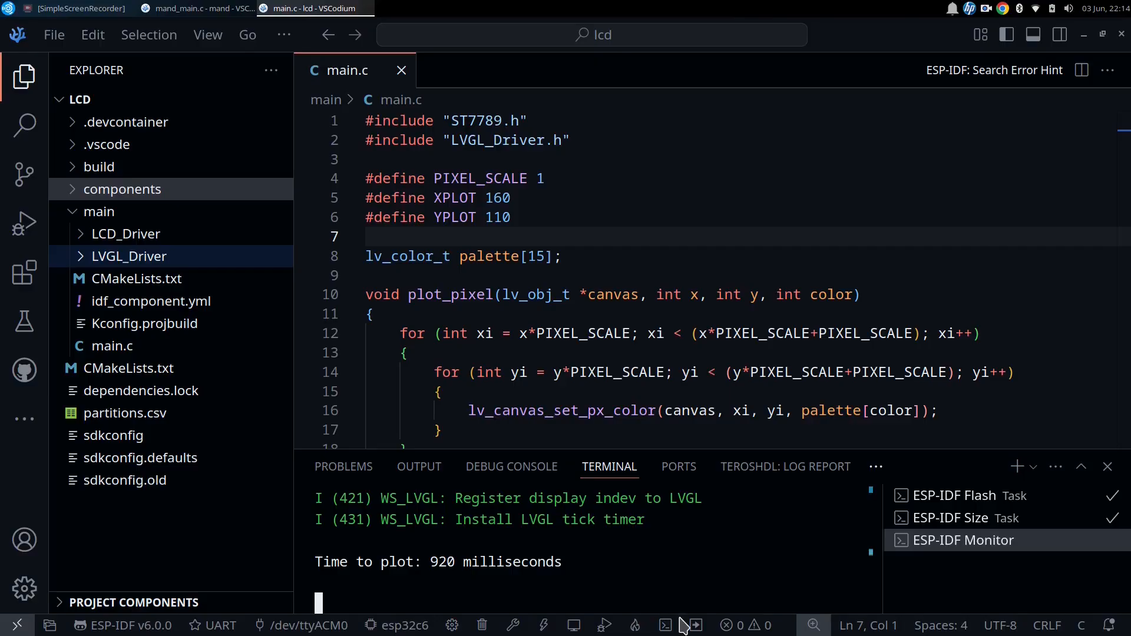